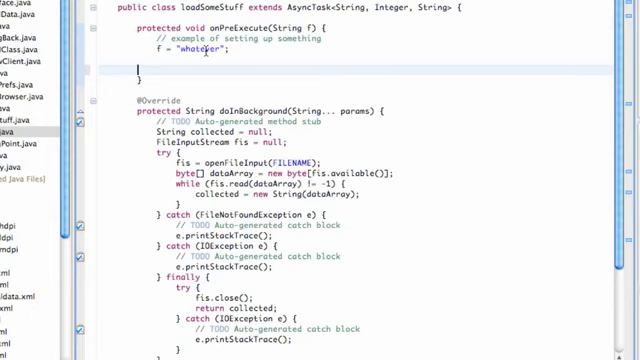
- Declare 'ProgressDialog dialog;' in the AsyncTask and remove the String f parameter and assignment
scroll("down", 3)
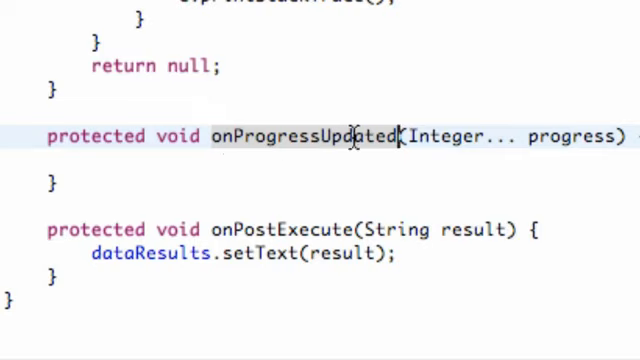
mouse_move(390, 136)
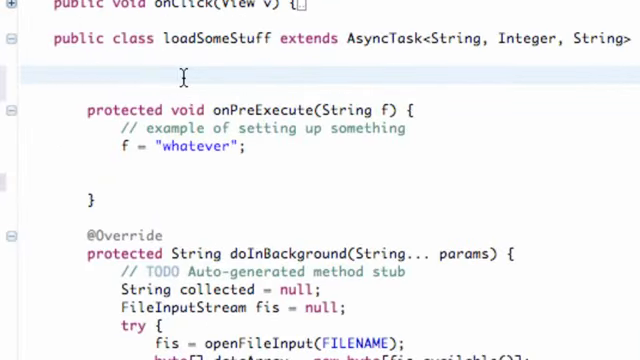
type("Progr")
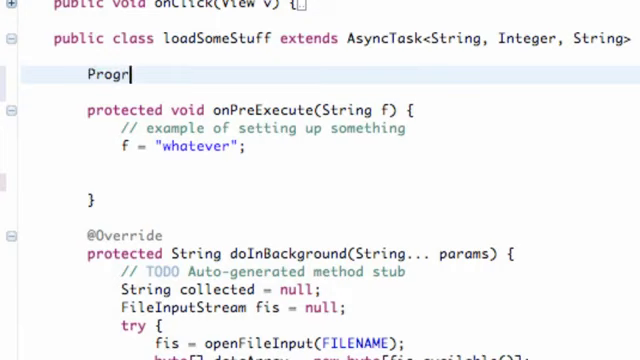
type("ess")
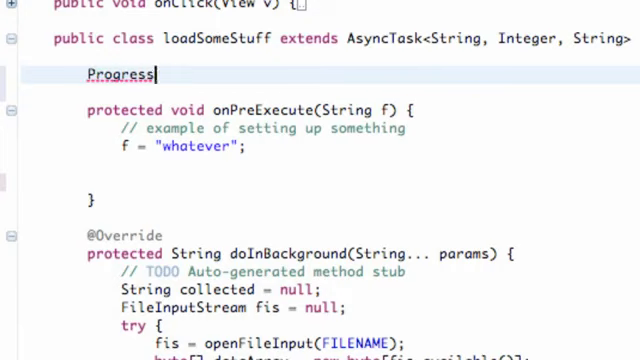
type("Dialog")
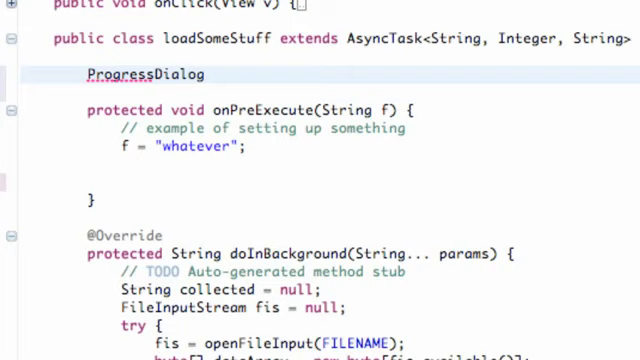
type("dialog;")
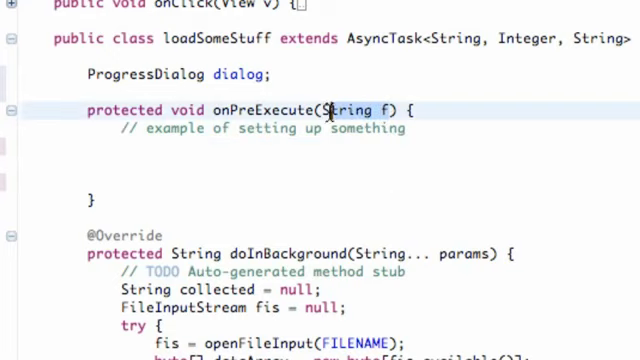
key("Delete")
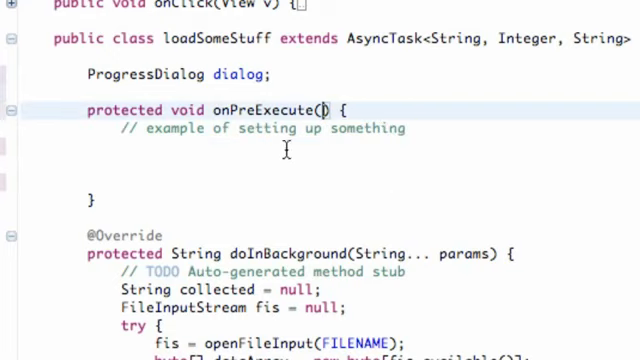
mouse_move(262, 108)
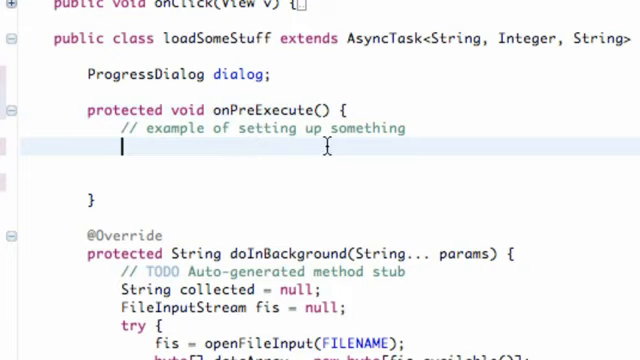
- Assign dialog = new ProgressDialog(InternalData.this) in onPreExecute and begin the next dialog call
type("dialog = new")
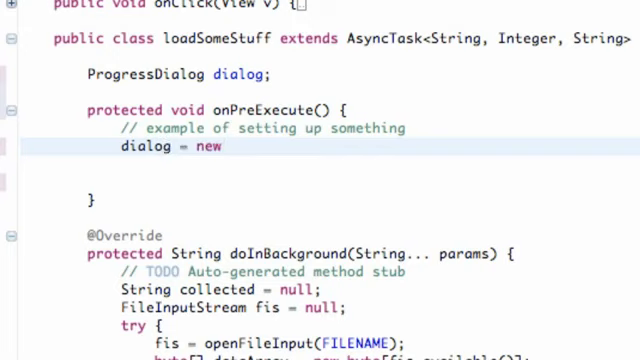
type("Pro")
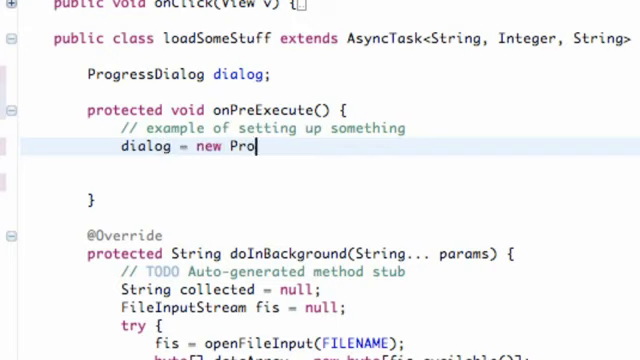
type("gressD")
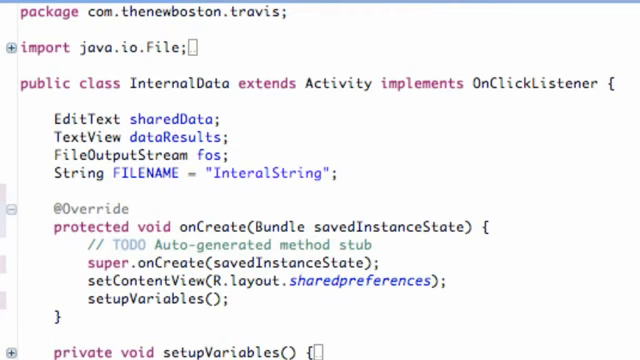
scroll("down", 3)
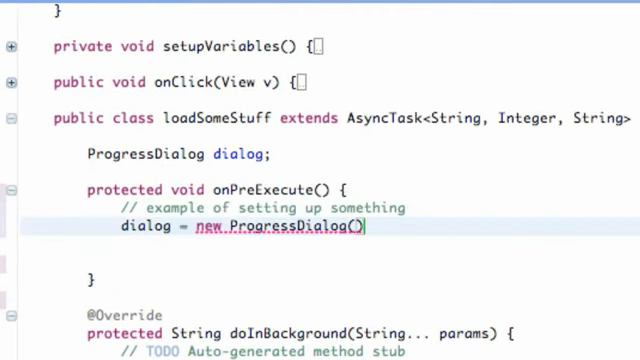
type("InternalData")
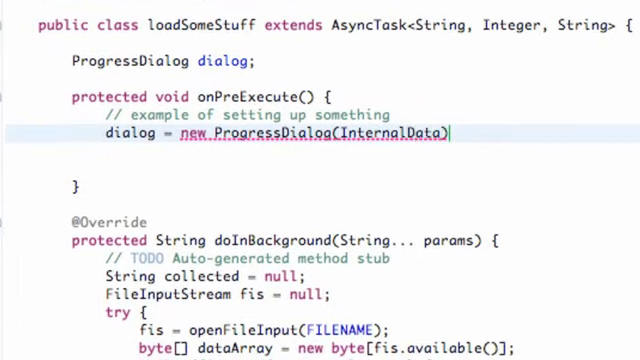
type(".this")
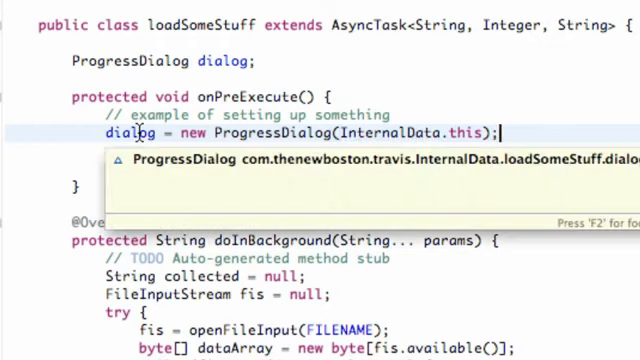
type("dialog.s")
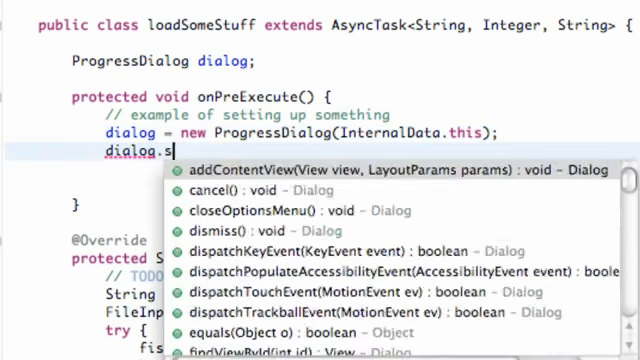
- Set the dialog style to ProgressDialog.STYLE_HORIZONTAL and start the setMax call
type("etProgressStyle(ProgressDialog.STYLE_HORIZONTAL);")
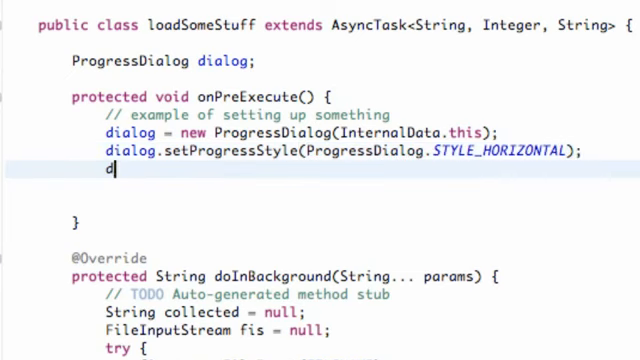
type("ialog.")
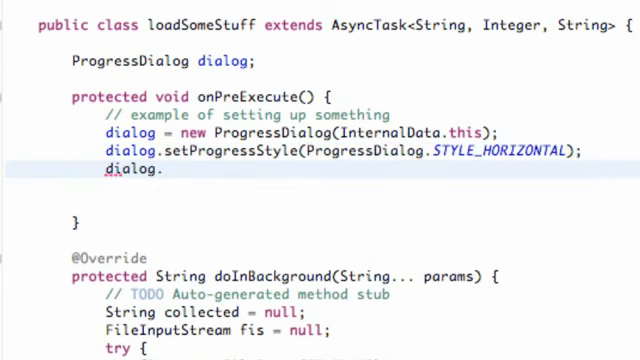
type("se")
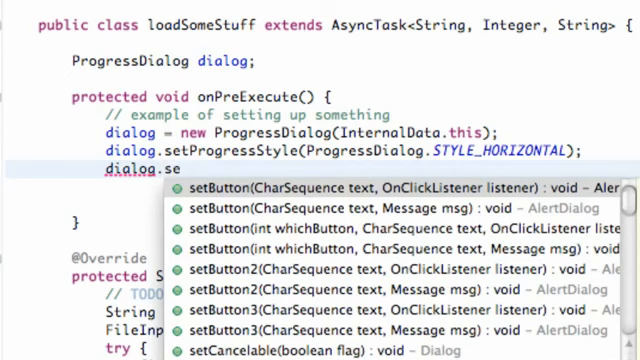
type("Max(max")
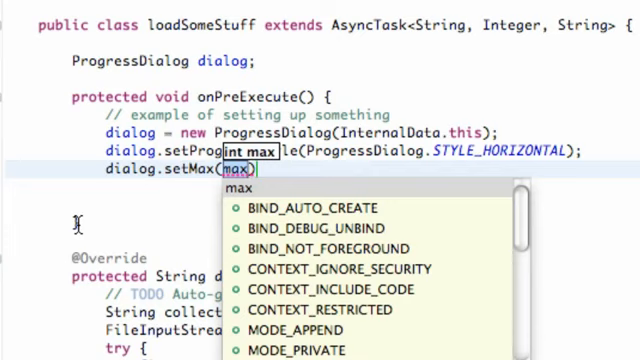
- Give the dialog a maximum of 100 and call dialog.show()
type("100")
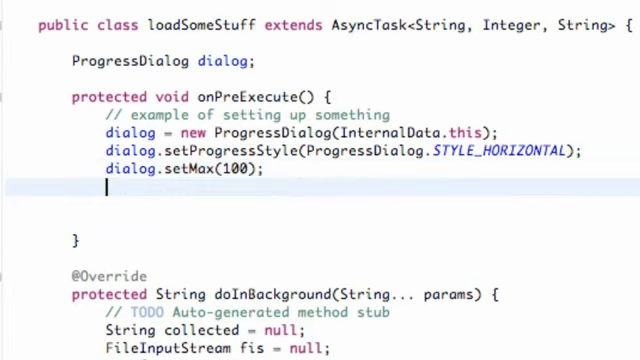
type("dial")
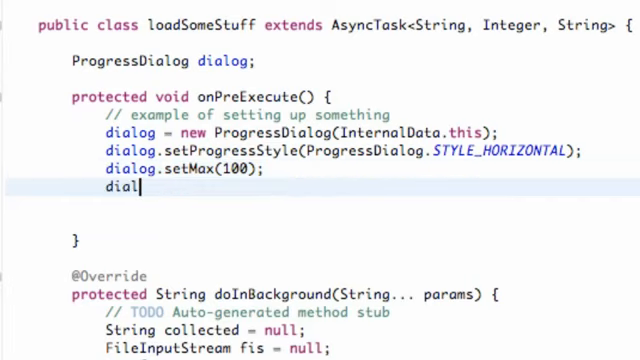
type("show();")
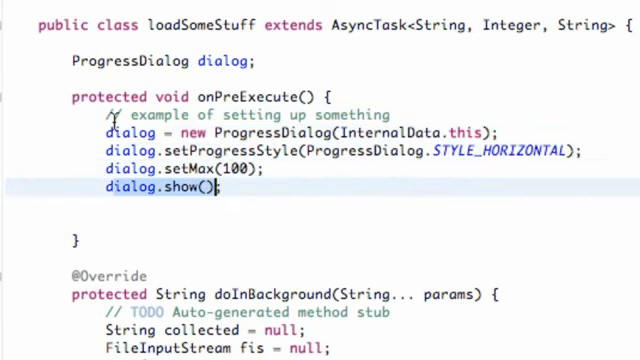
mouse_move(148, 204)
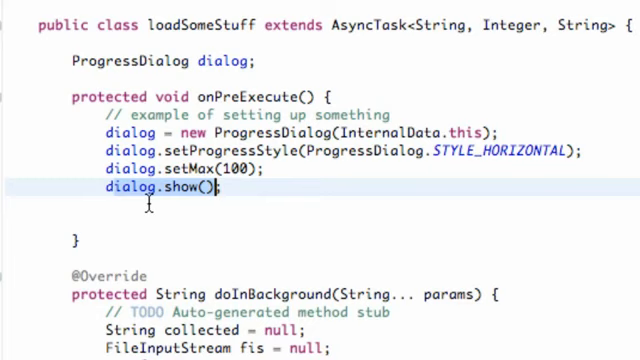
left_click(312, 96)
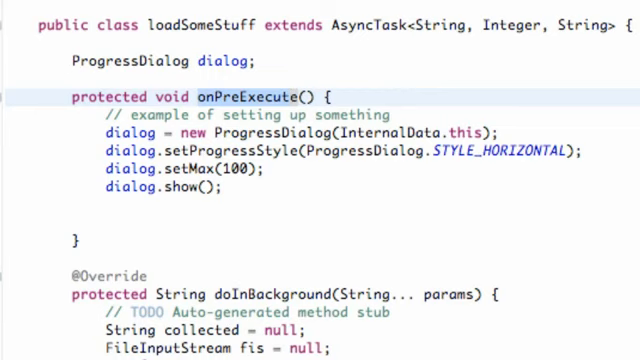
- Write the loop header for(int i = 0; i < 20; i++){ above the try block in doInBackground
scroll("down", 3)
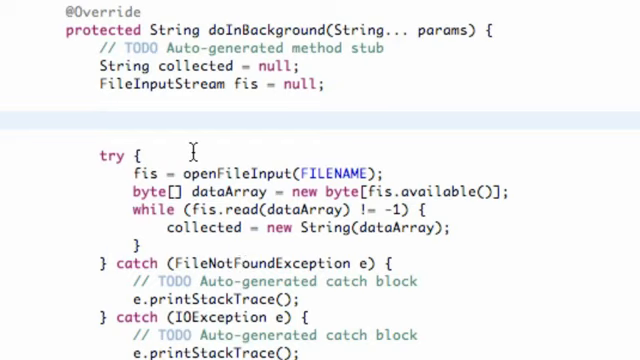
type("for")
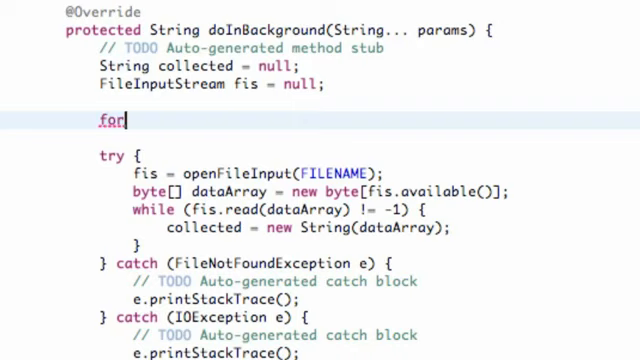
type("()")
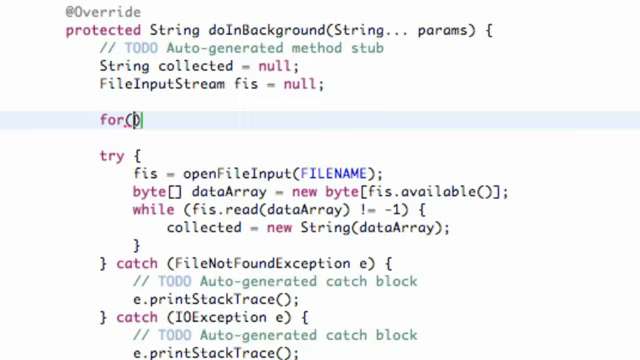
type("int i = 0")
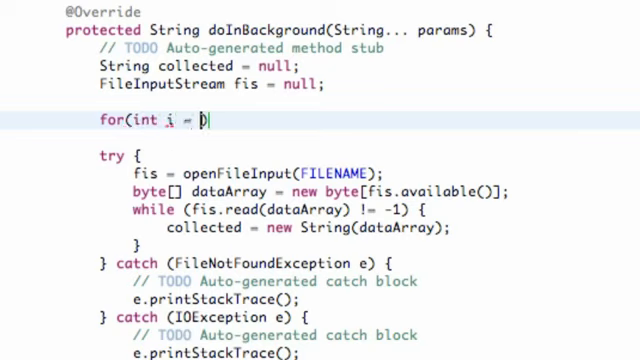
type(";")
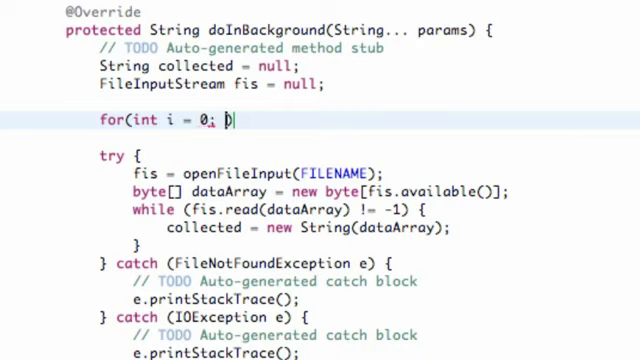
type("i<")
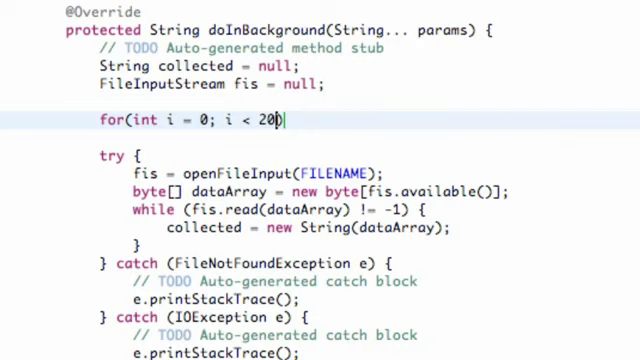
type("; )")
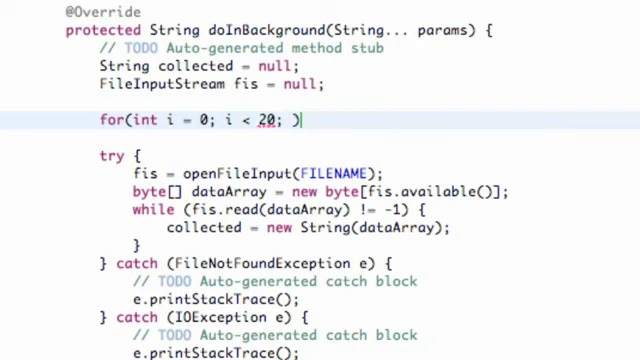
type("i")
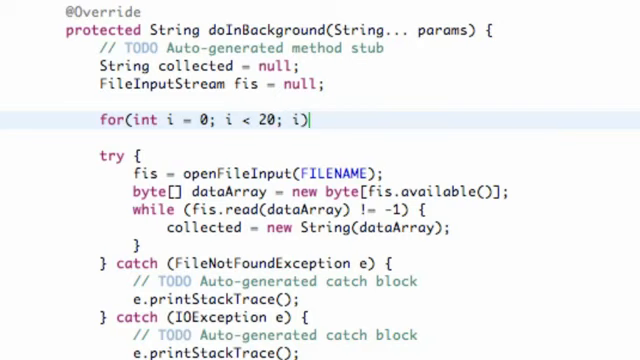
type("++")
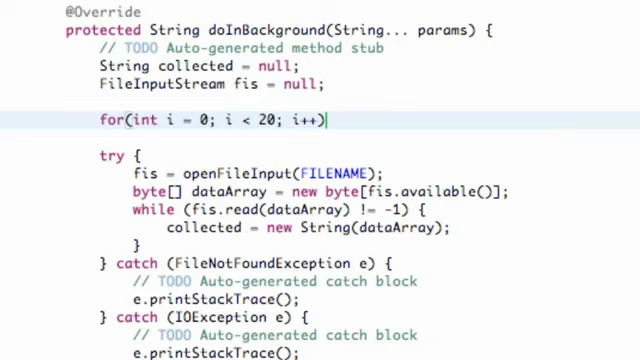
type("{")
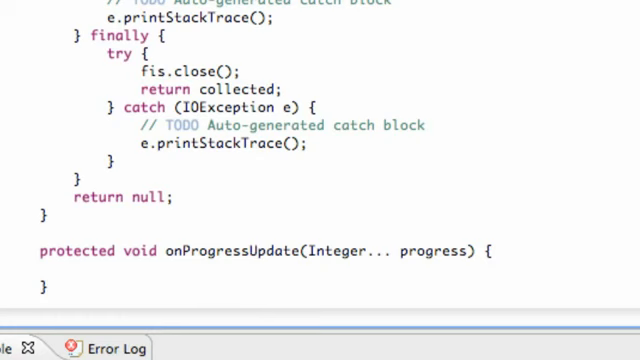
- Call publishProgress(5) inside the loop, fixing the mistaken square brackets
scroll("down", 3)
type("publish")
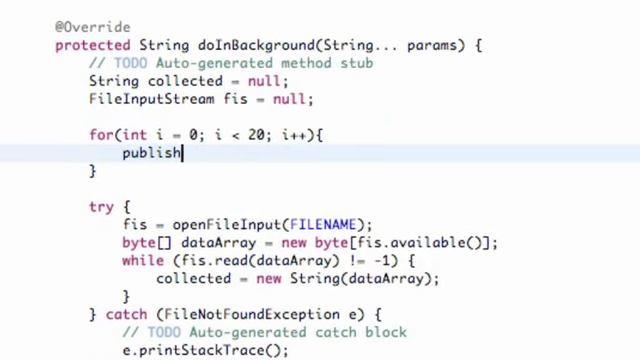
type("Progre")
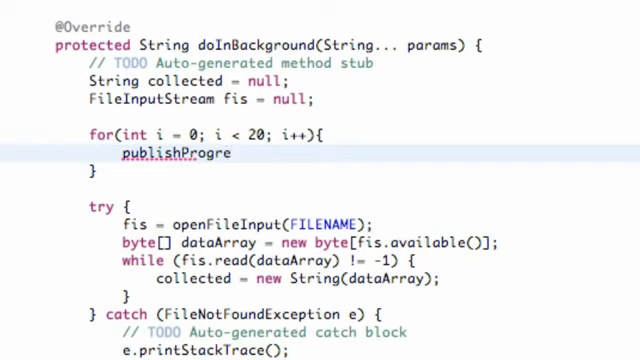
type("ss")
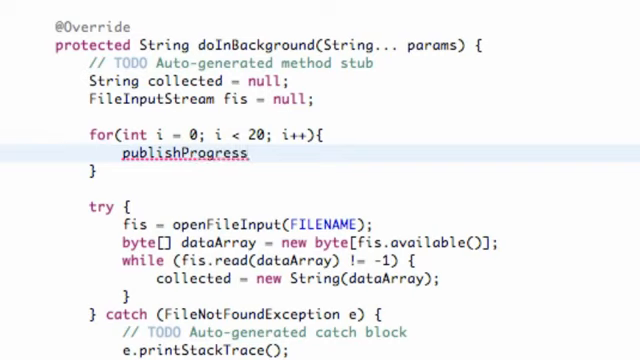
type("[]")
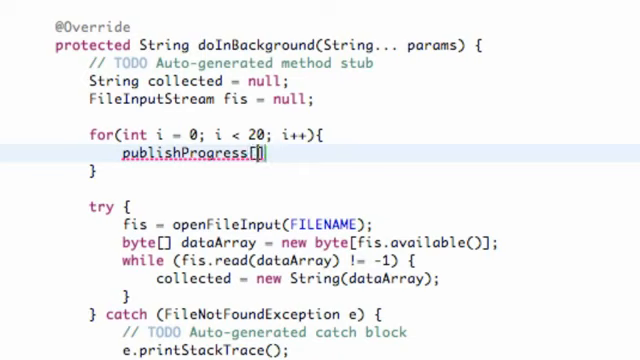
key("BackSpace")
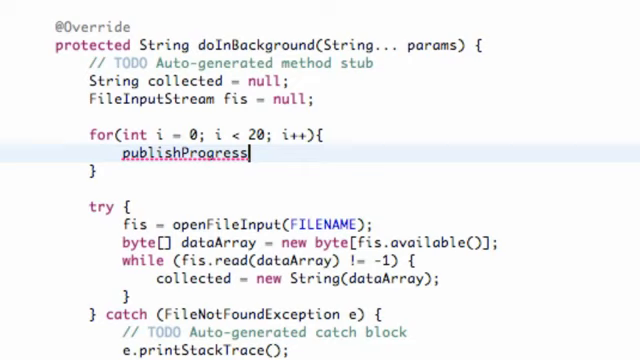
type("()")
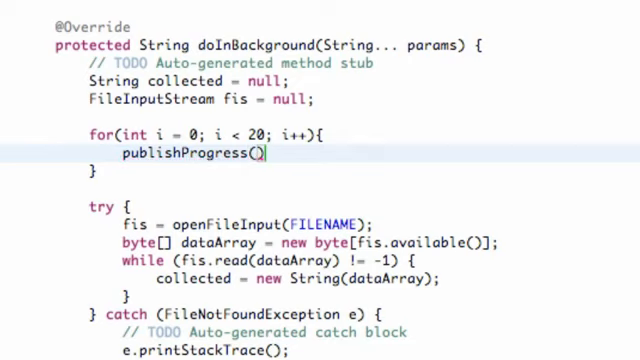
type("5")
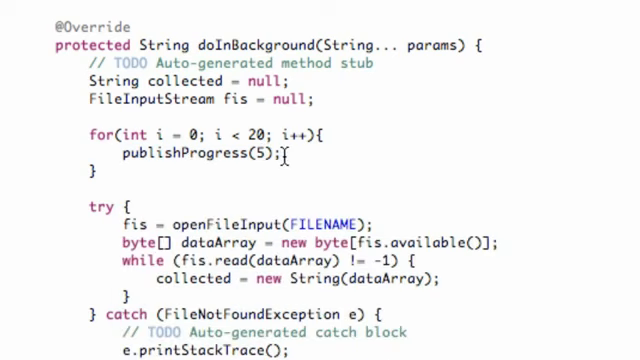
scroll("down", 3)
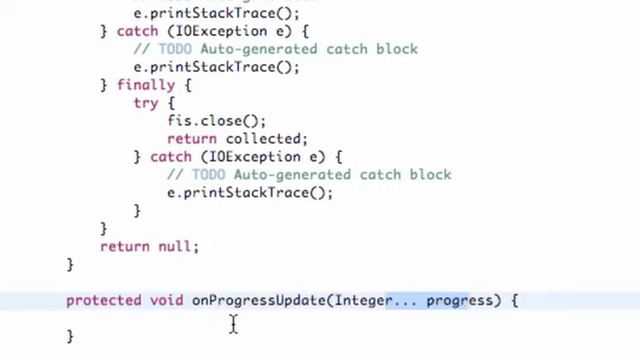
- Call dialog.incrementProgressBy(progress[0]) in onProgressUpdate, replacing the diff placeholder
scroll("down", 3)
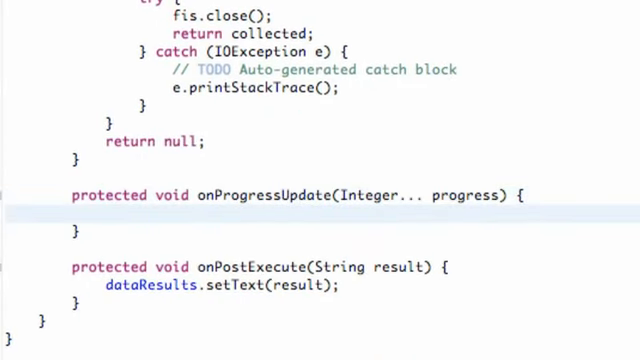
type("dialo")
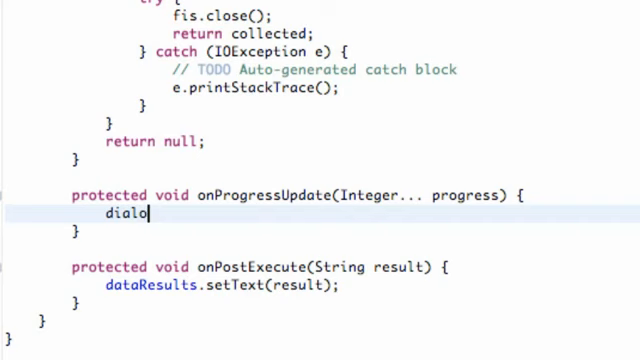
type("g.incrementProgressBy(diff")
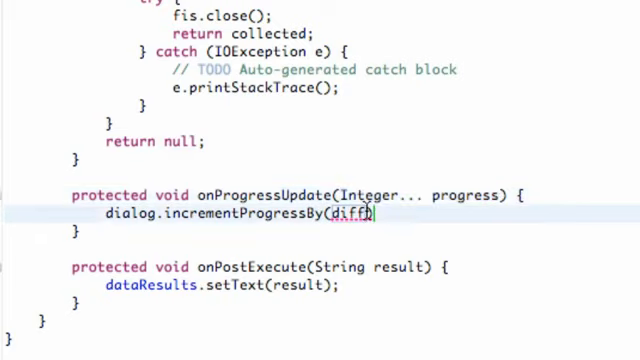
double_click(350, 216)
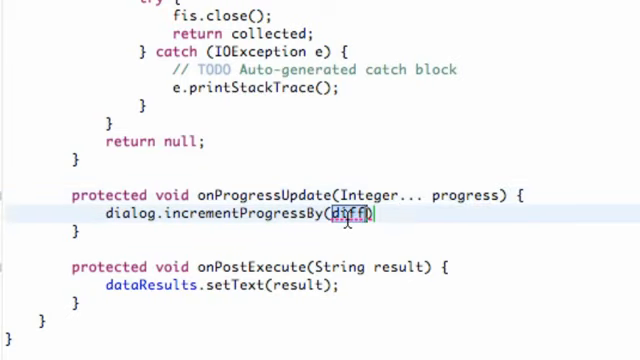
type("progress[")
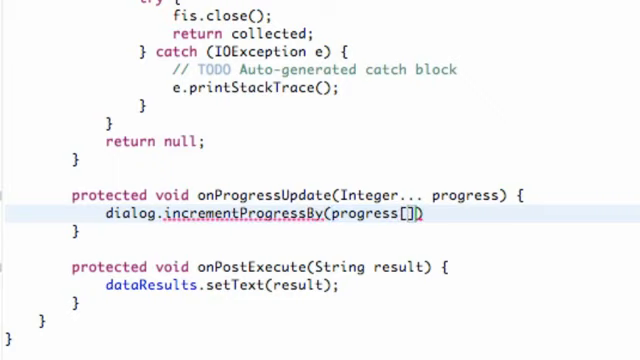
type("0")
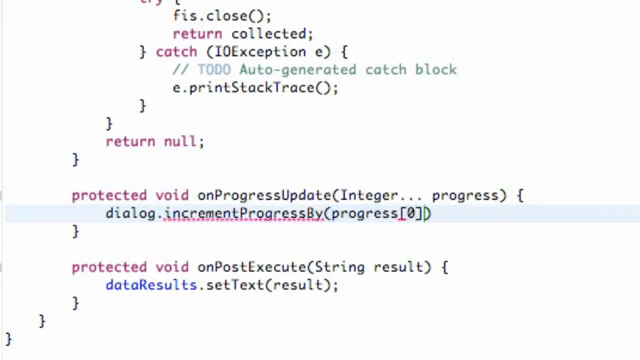
type(";")
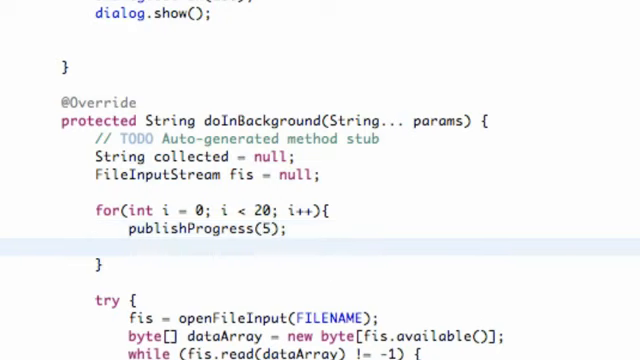
- Add Thread.sleep(88) in the loop, wrapped in a try/catch for InterruptedException
type("Thread.")
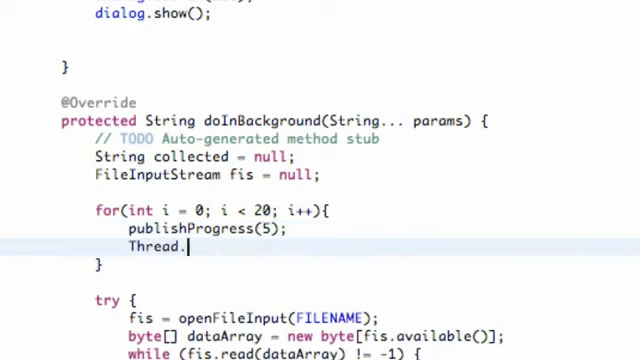
type("sleep(time")
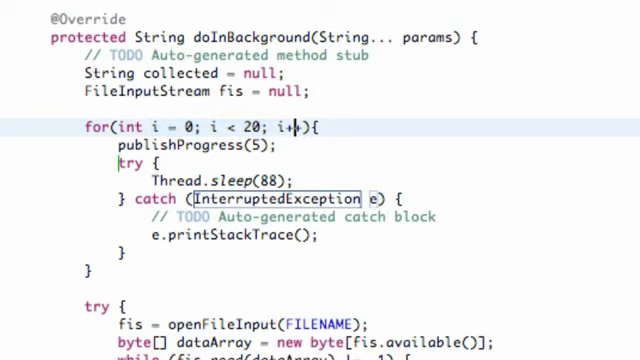
- Add dialog.dismiss() after the for loop, before the file-reading try block
scroll("down", 3)
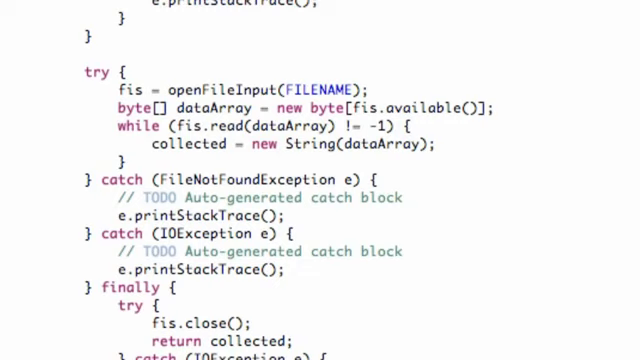
scroll("down", 3)
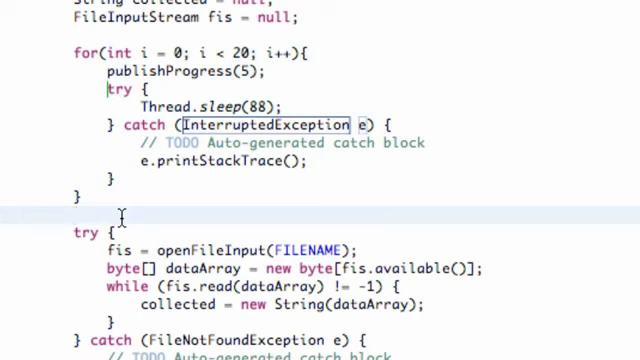
type("dialog")
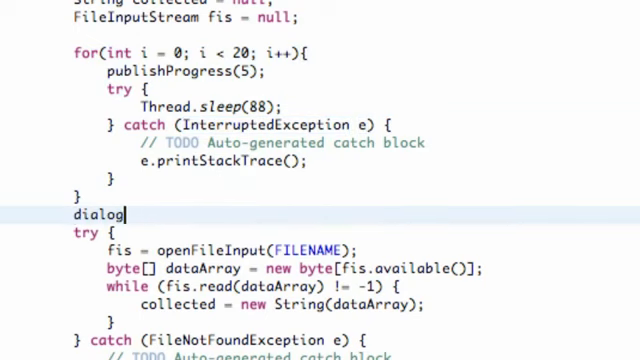
type(".dismiss();")
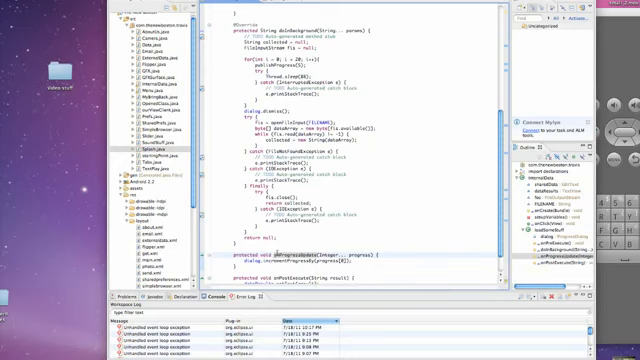
- Run the app in the Android Emulator and enter 'test' in its text field
scroll("up", 3)
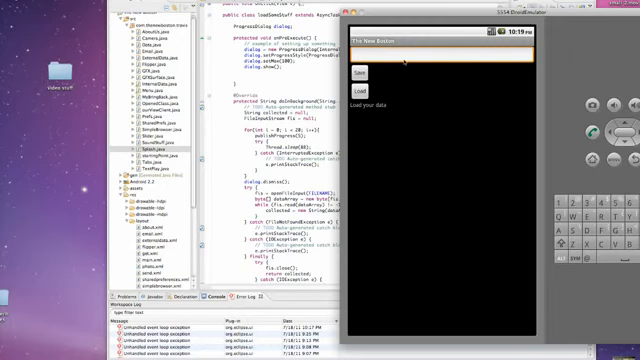
type("test")
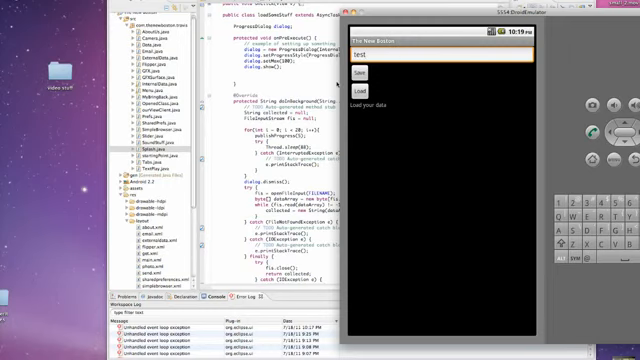